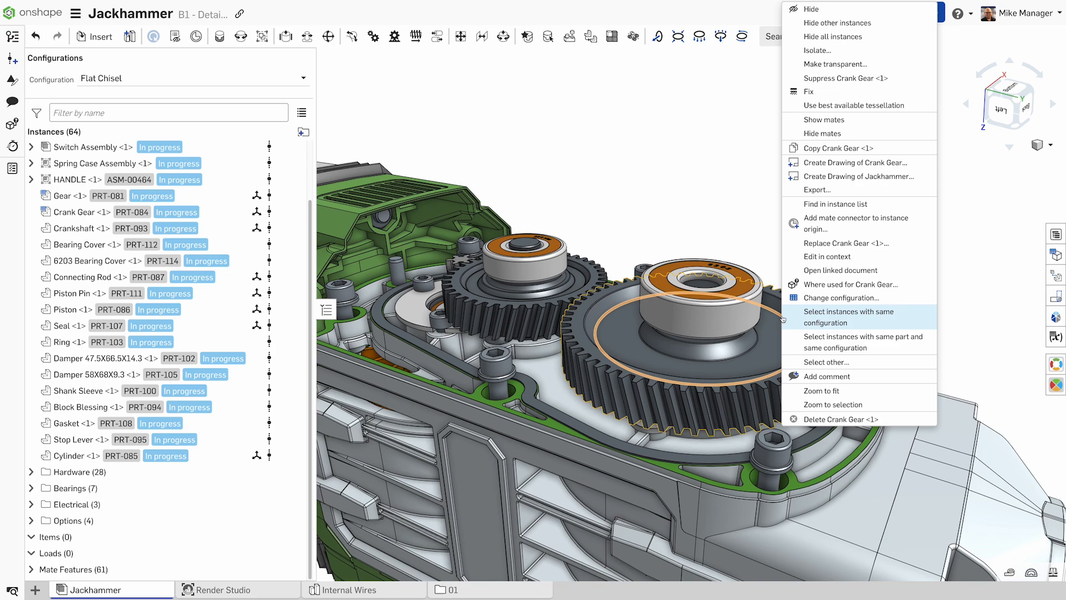
# Change the Crank Gear configuration, then set the bearing purchase drawing from 6205 to 6001.
pyautogui.click(842, 298)
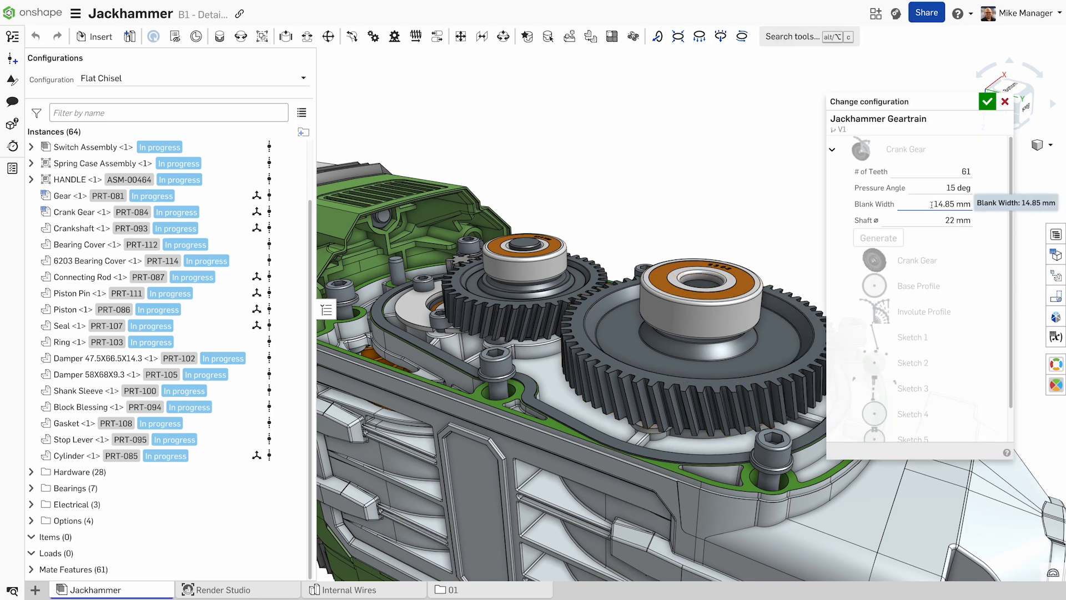
pyautogui.click(988, 101)
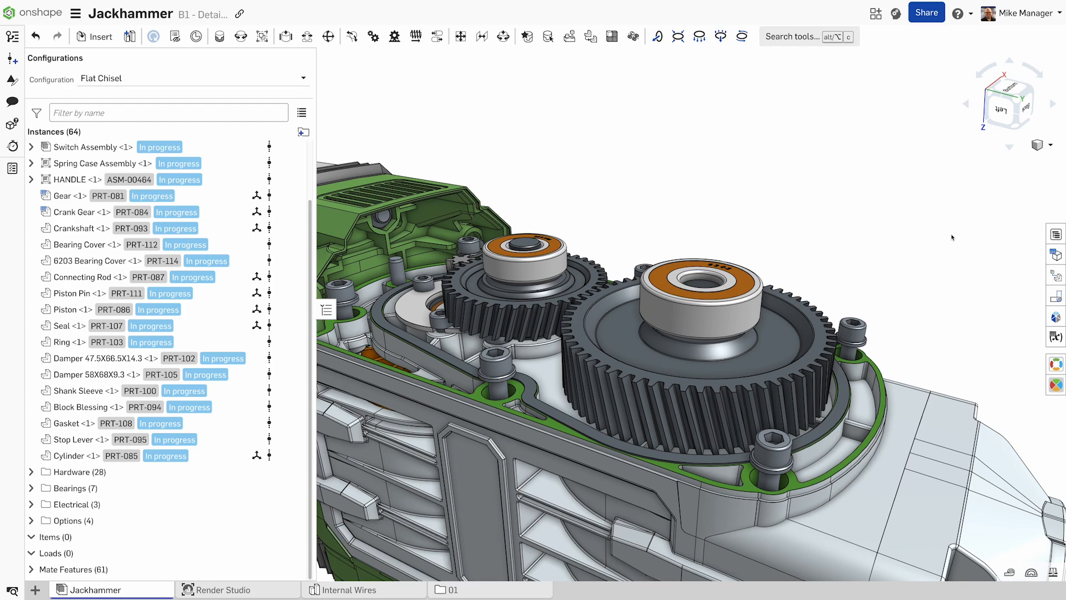
pyautogui.click(238, 590)
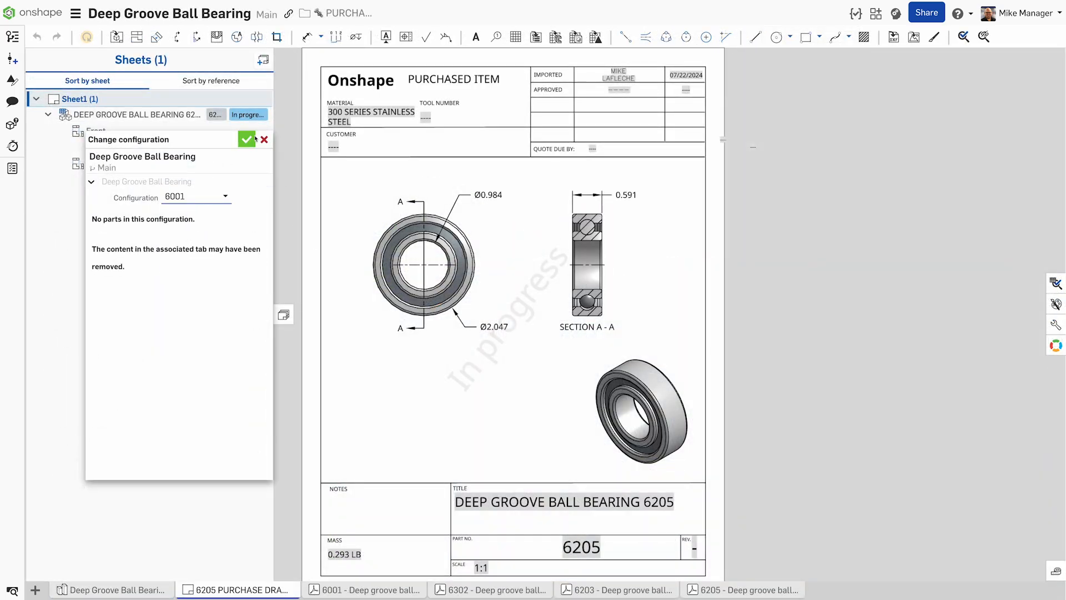
pyautogui.click(247, 140)
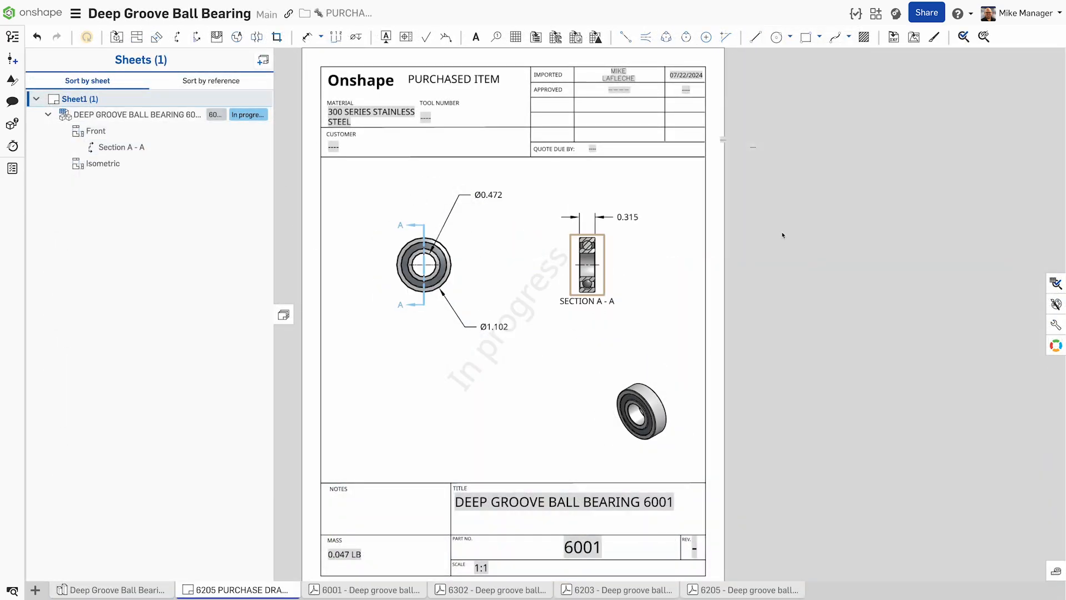
# Switch the bearing Part Studio to size 6203 from its 6001/6203/6302/6205 table.
pyautogui.click(111, 590)
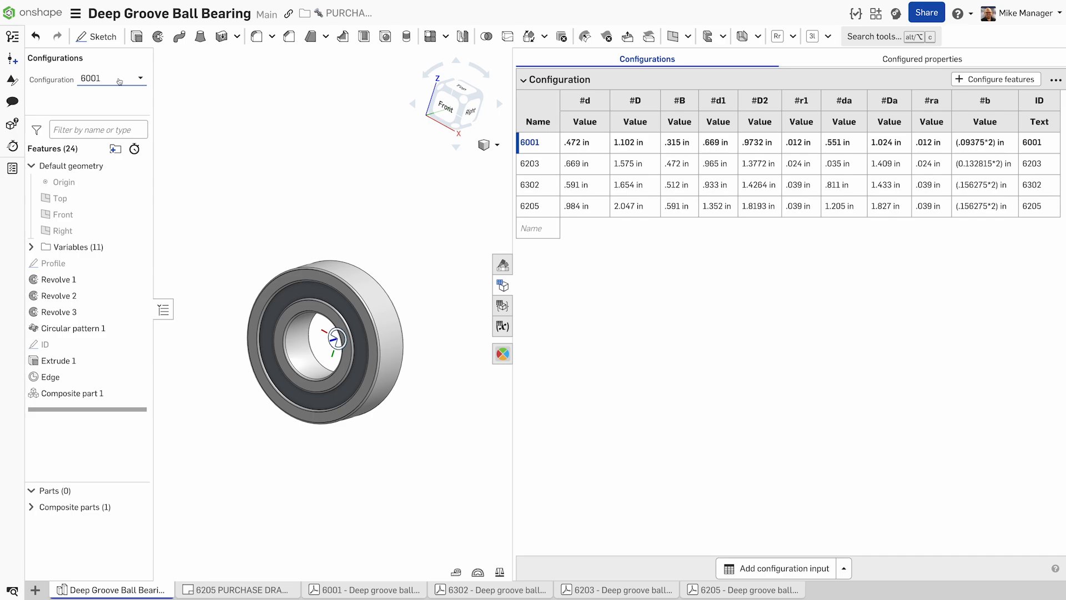
pyautogui.click(843, 567)
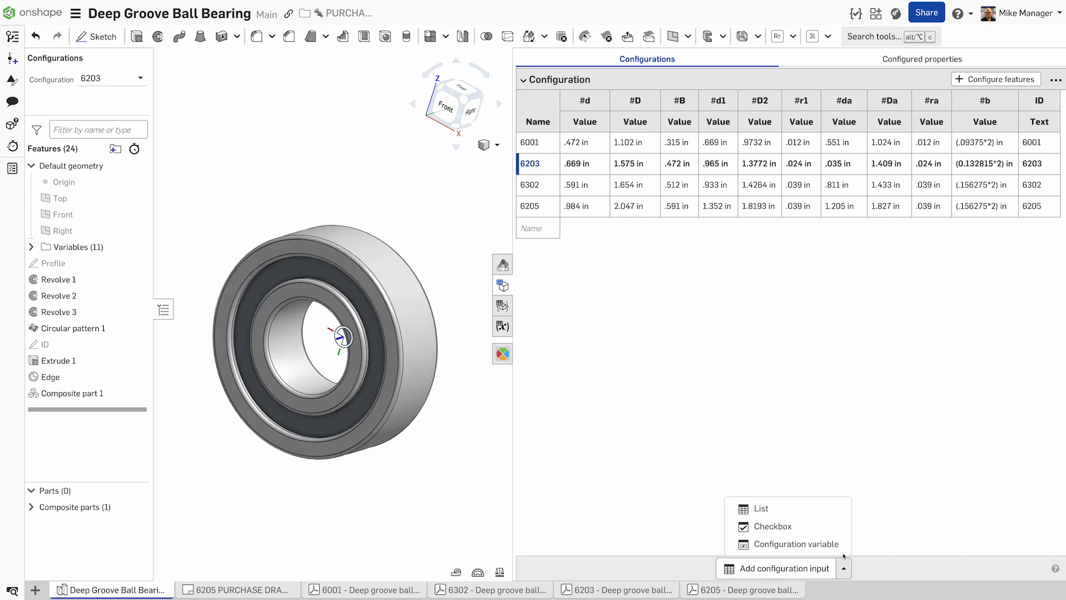
pyautogui.moveTo(797, 544)
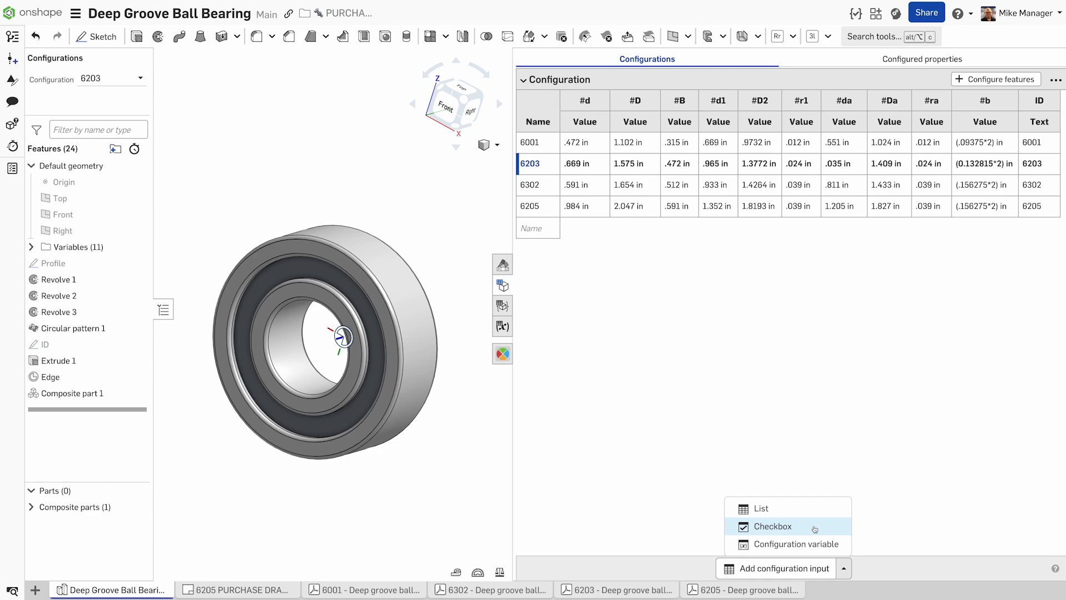
# Add a Width list input with NARROW = #B and WIDE = #B+15mm driving the profile distance.
pyautogui.click(762, 508)
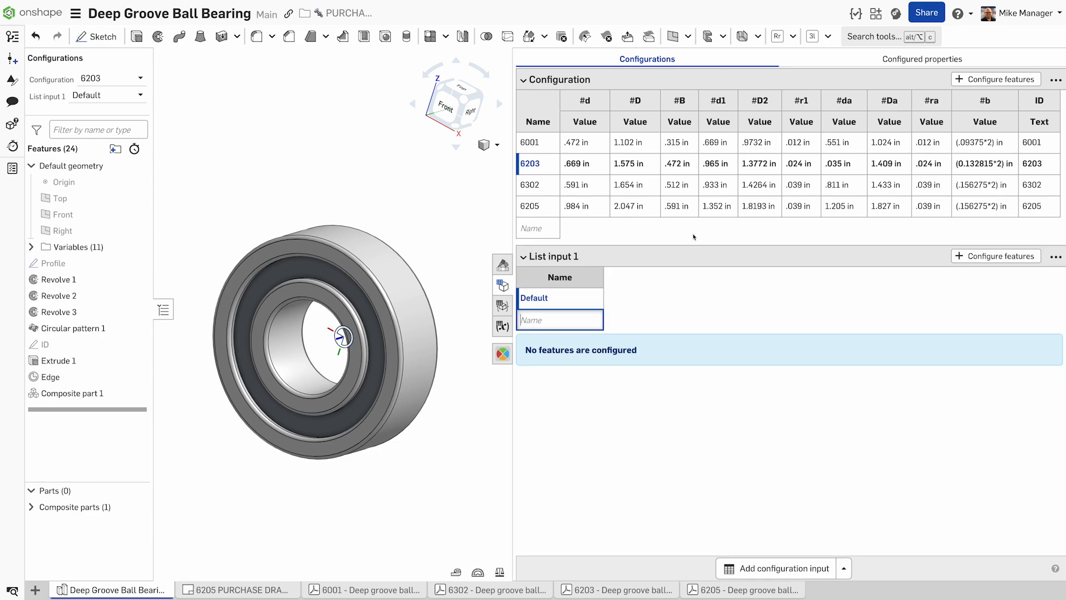
pyautogui.write('Wid')
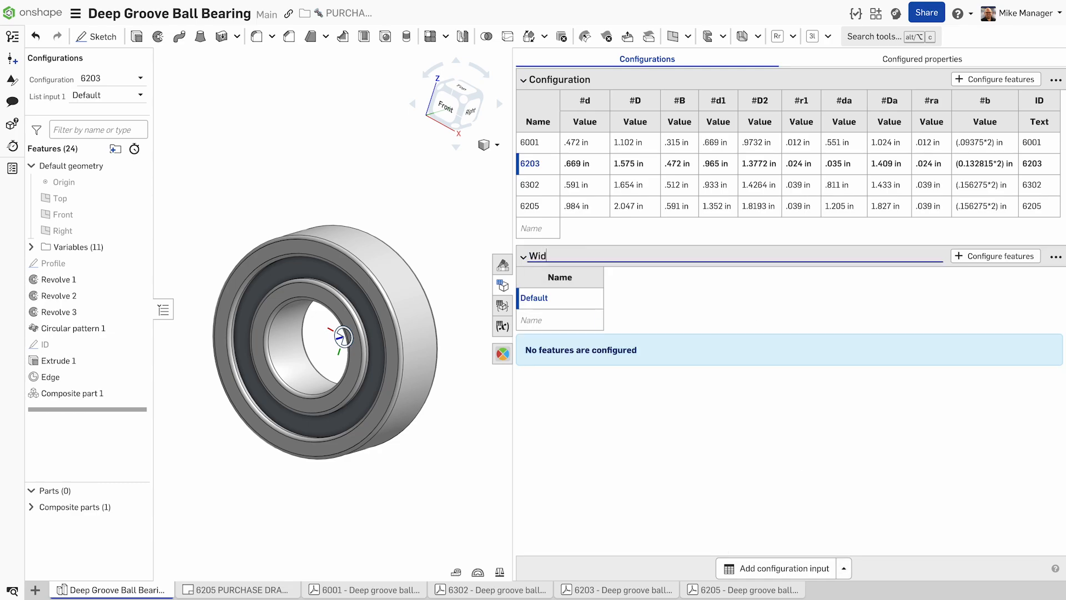
pyautogui.write('NARROE')
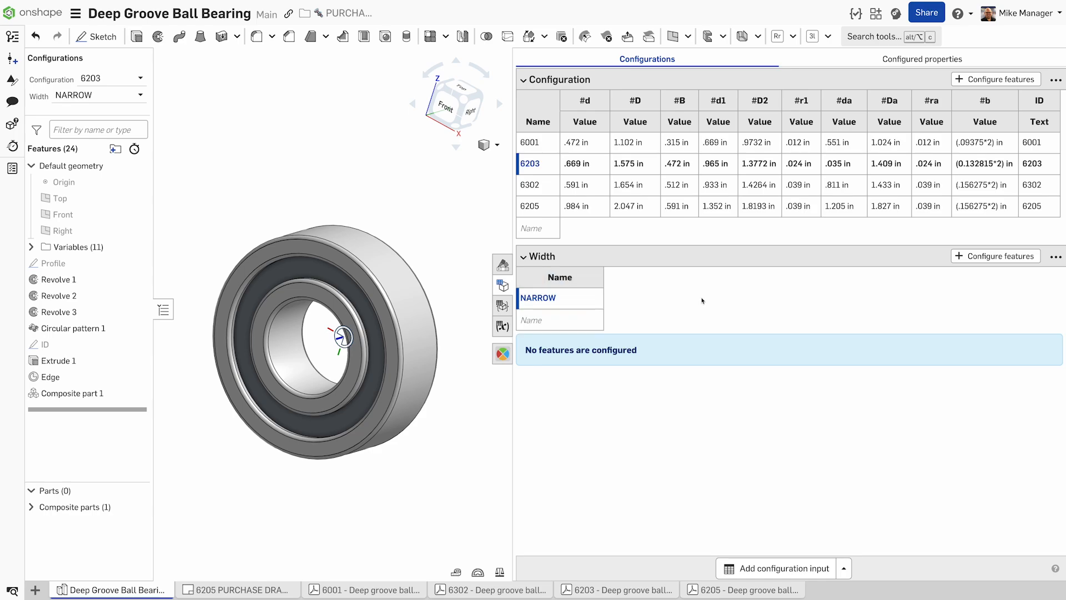
pyautogui.click(53, 262)
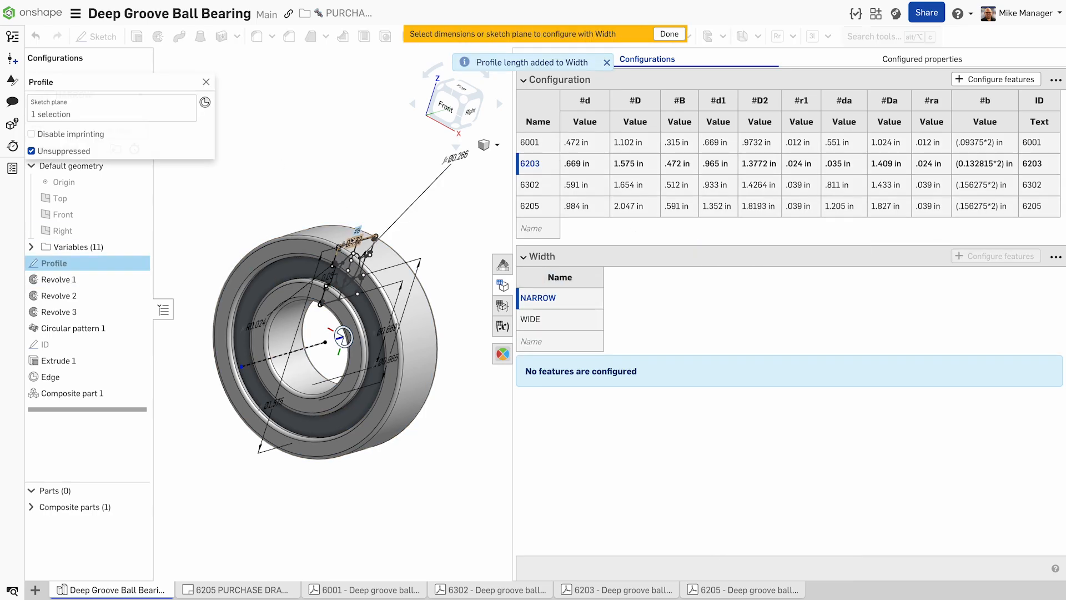
pyautogui.click(669, 35)
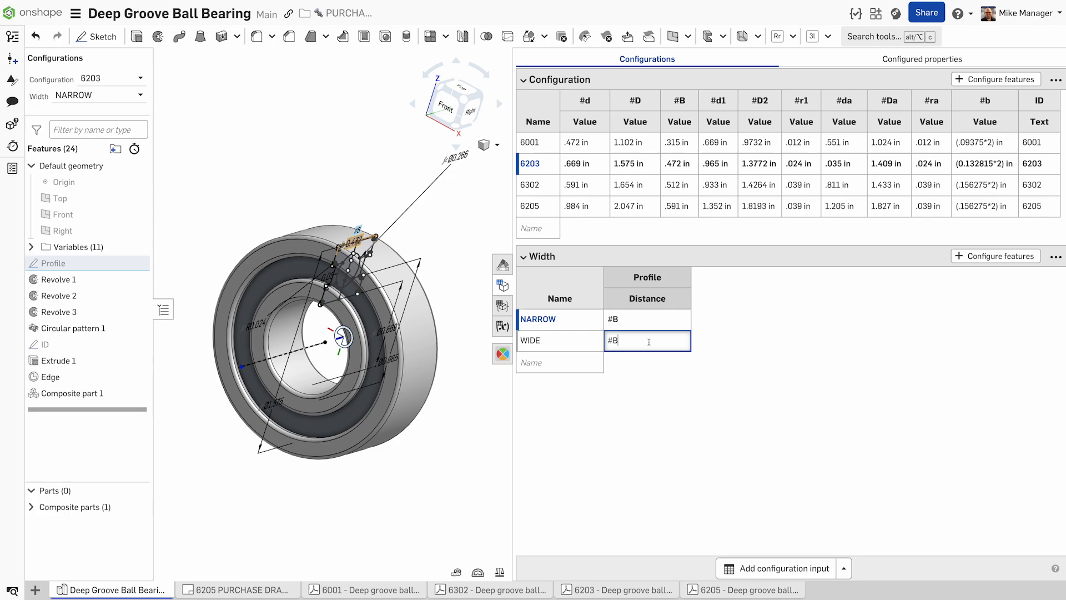
pyautogui.write('+15mm')
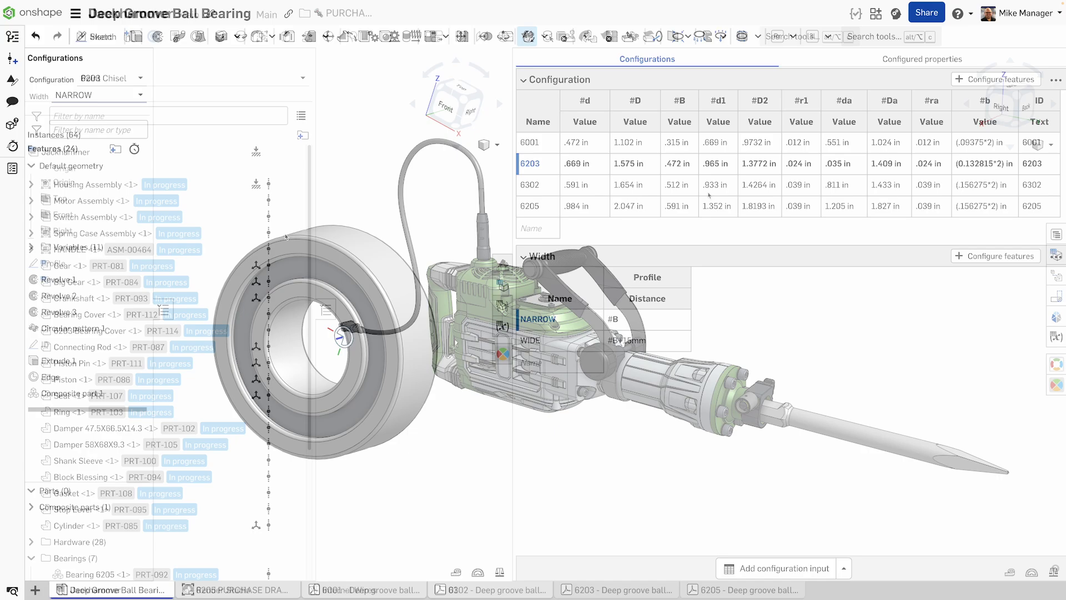
# Insert a 6302 bearing on the large gear and a 6001 bearing on the small gear.
pyautogui.click(119, 589)
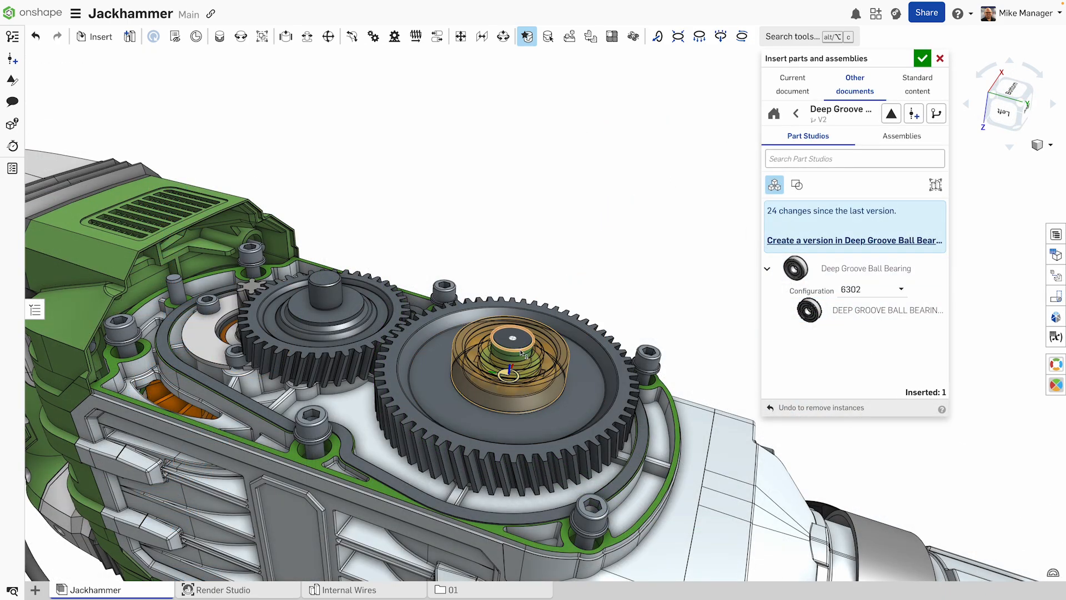
pyautogui.click(898, 288)
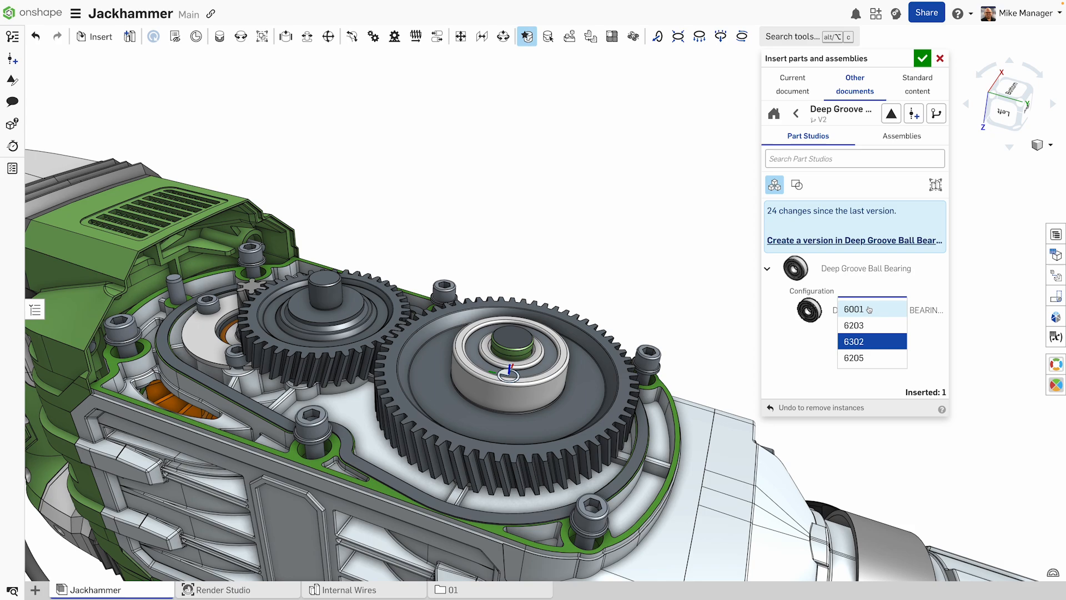
pyautogui.click(854, 309)
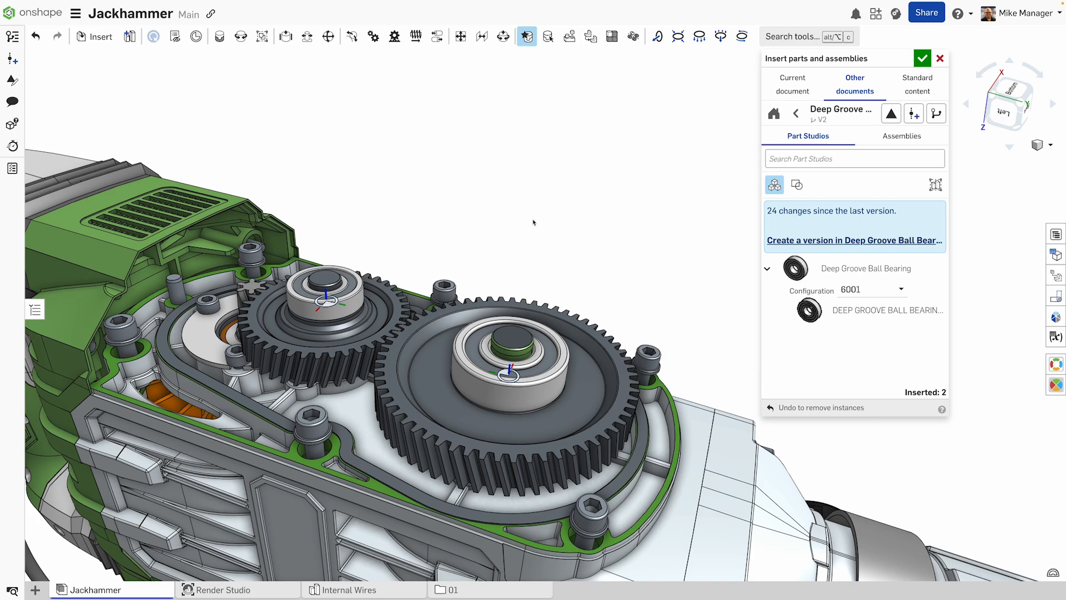
pyautogui.click(922, 59)
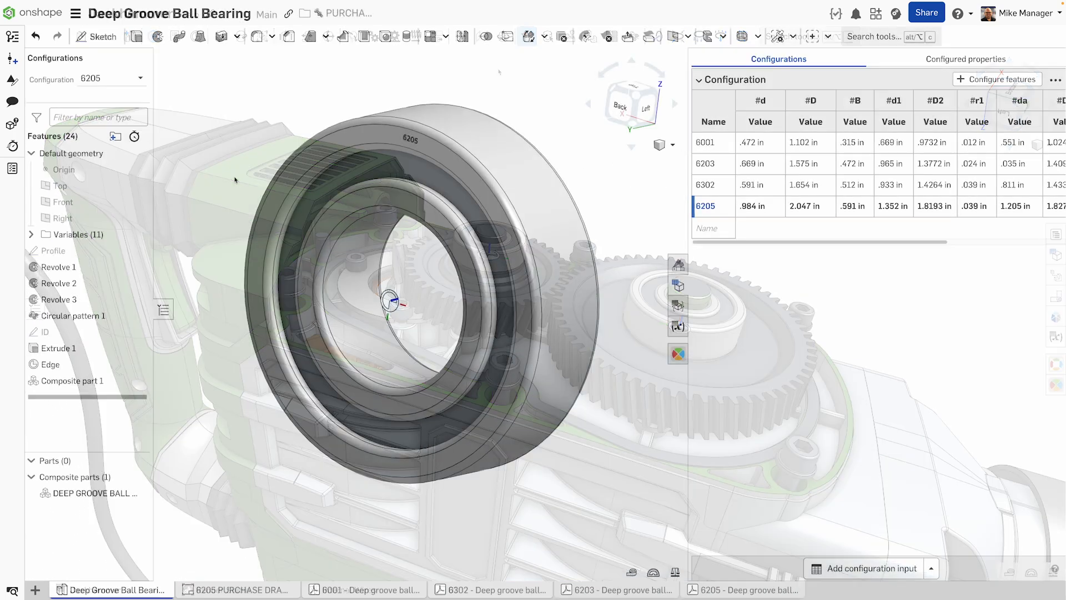
# Release all bearing configurations under release name PURCH-33694 with the default workflow.
pyautogui.rightClick(92, 492)
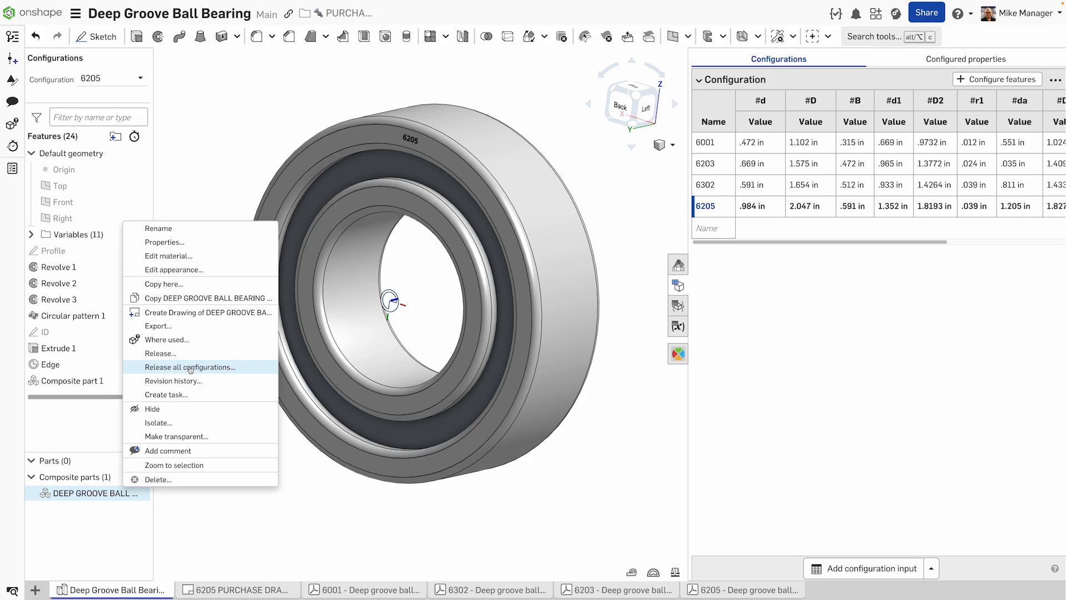
pyautogui.click(190, 368)
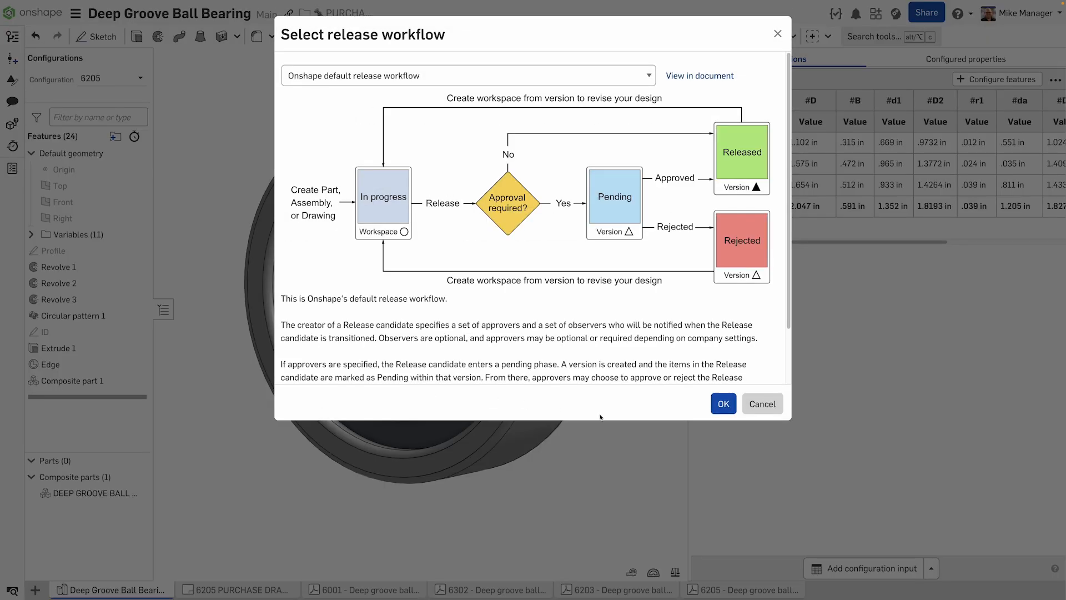
pyautogui.click(723, 403)
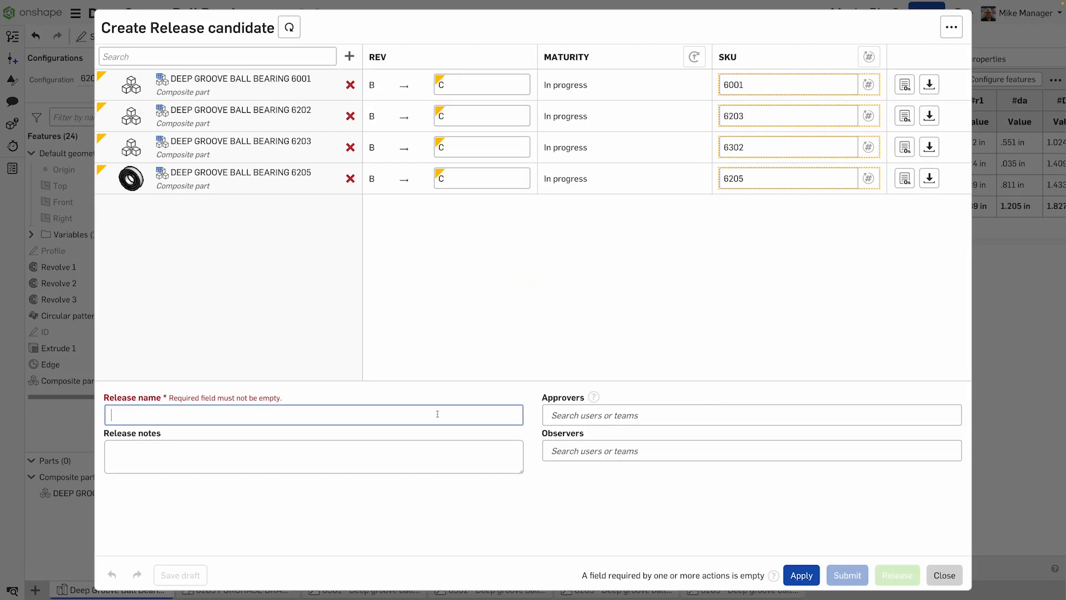
pyautogui.write('PURCH-')
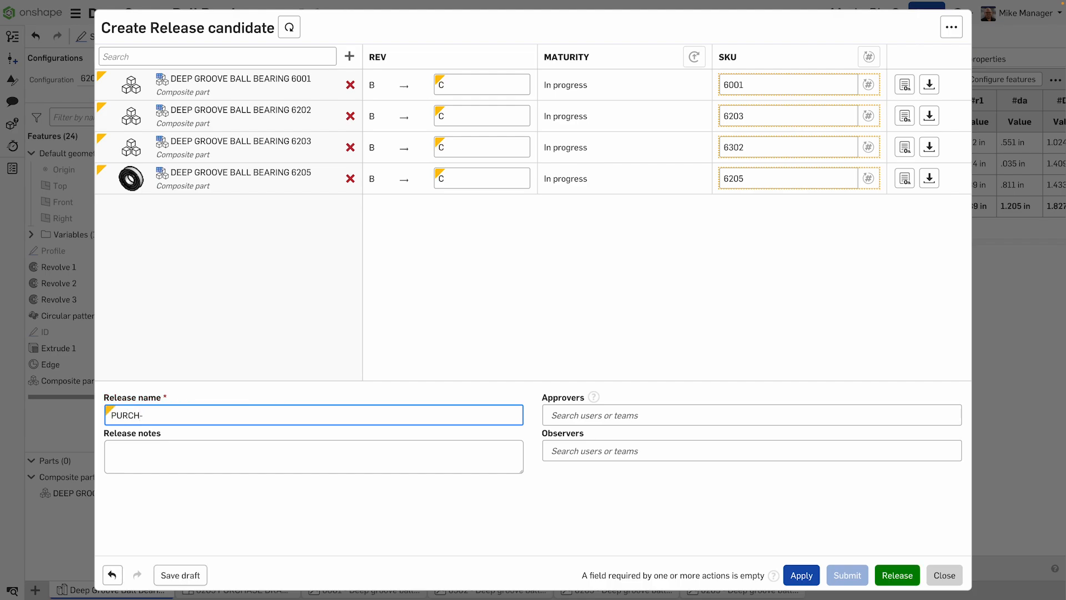
pyautogui.write('33694')
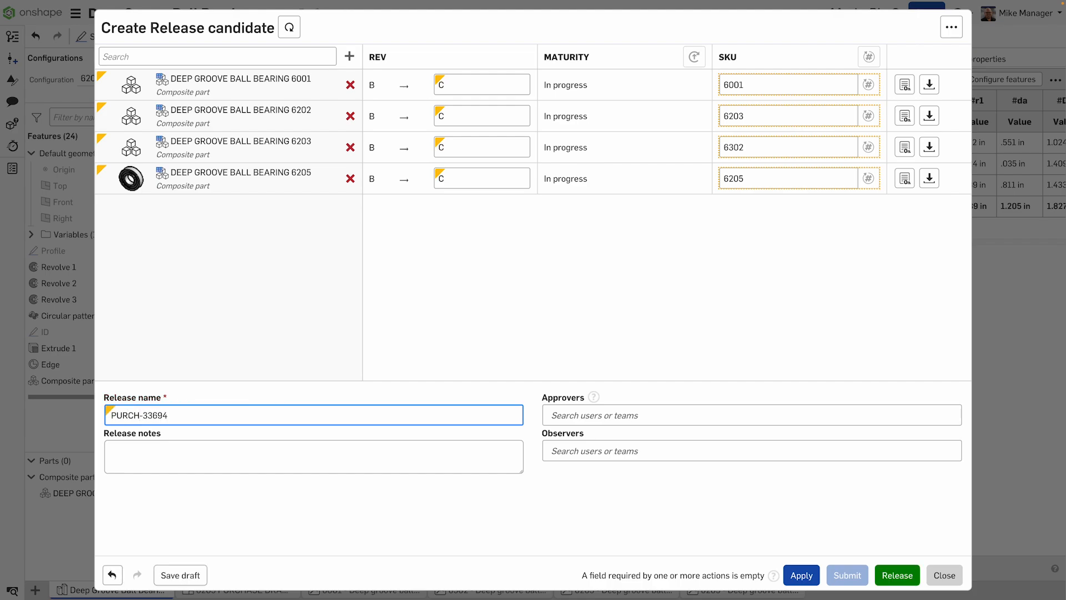
pyautogui.click(897, 574)
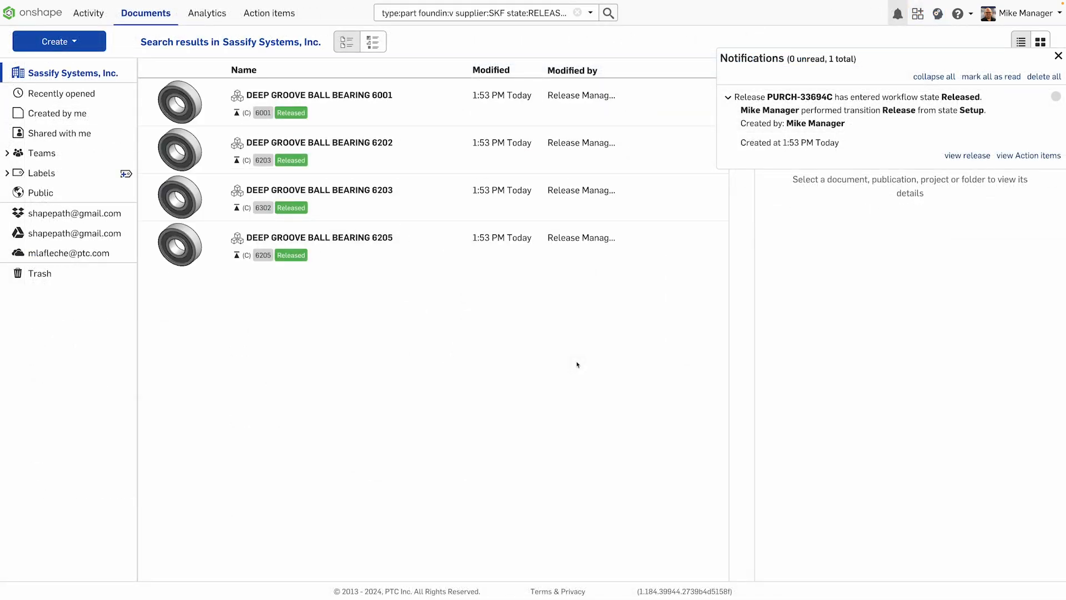
# Check where bearing 6001 is used, view its A/B/C revision history, and open revision C.
pyautogui.click(319, 95)
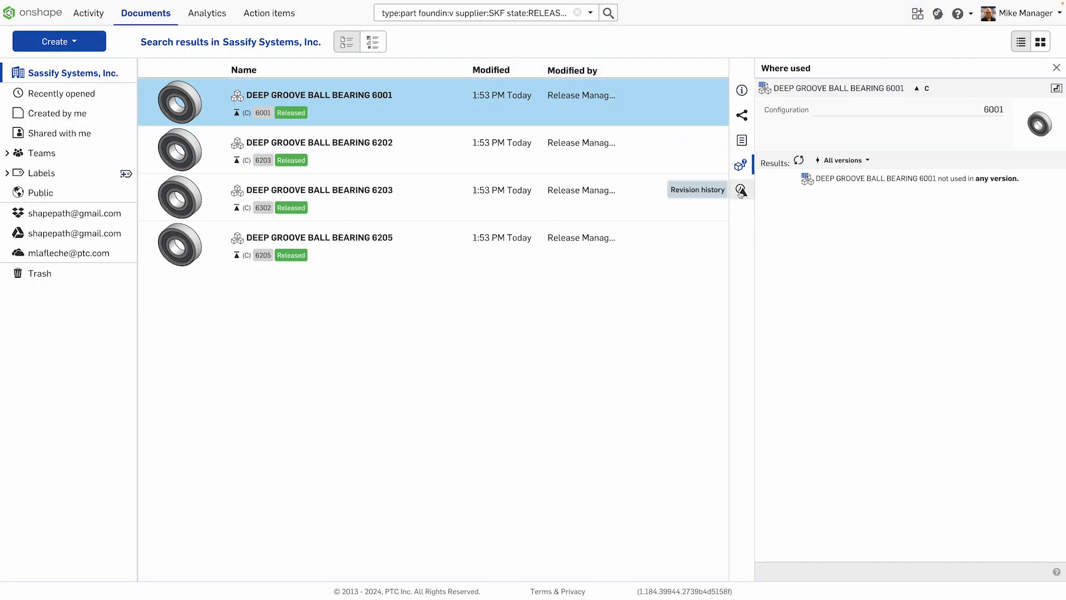
pyautogui.click(741, 189)
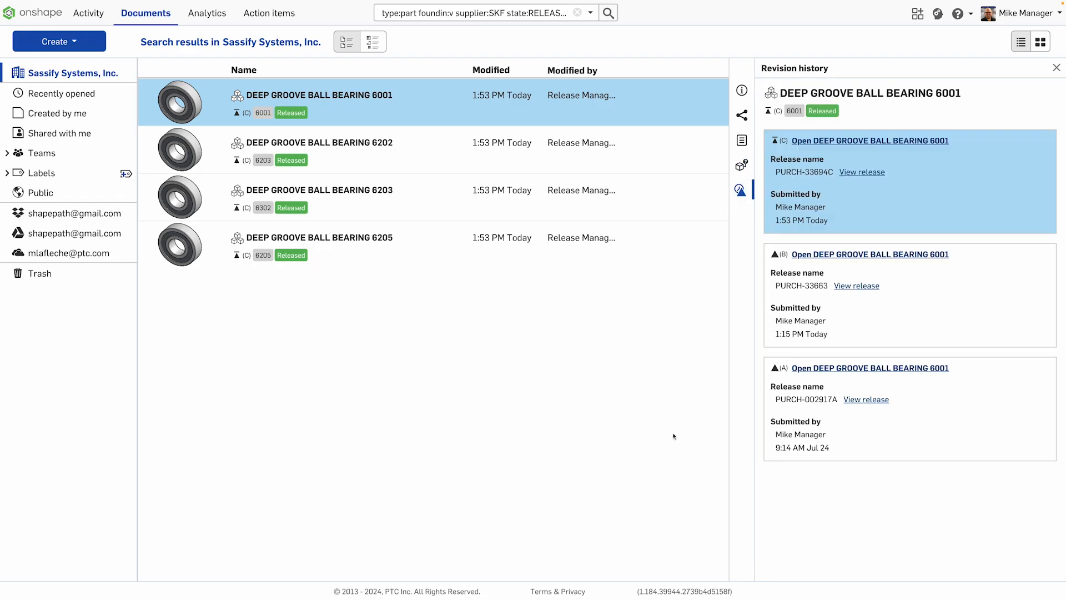
pyautogui.click(870, 140)
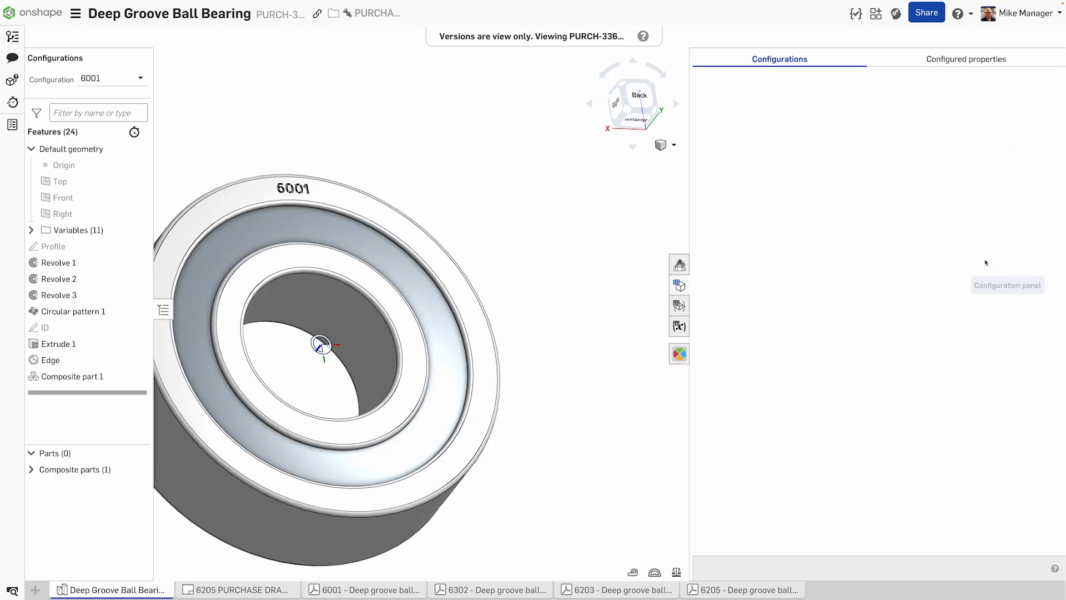
# Step the view-only released bearing through sizes 6203 and then 6302.
pyautogui.click(86, 78)
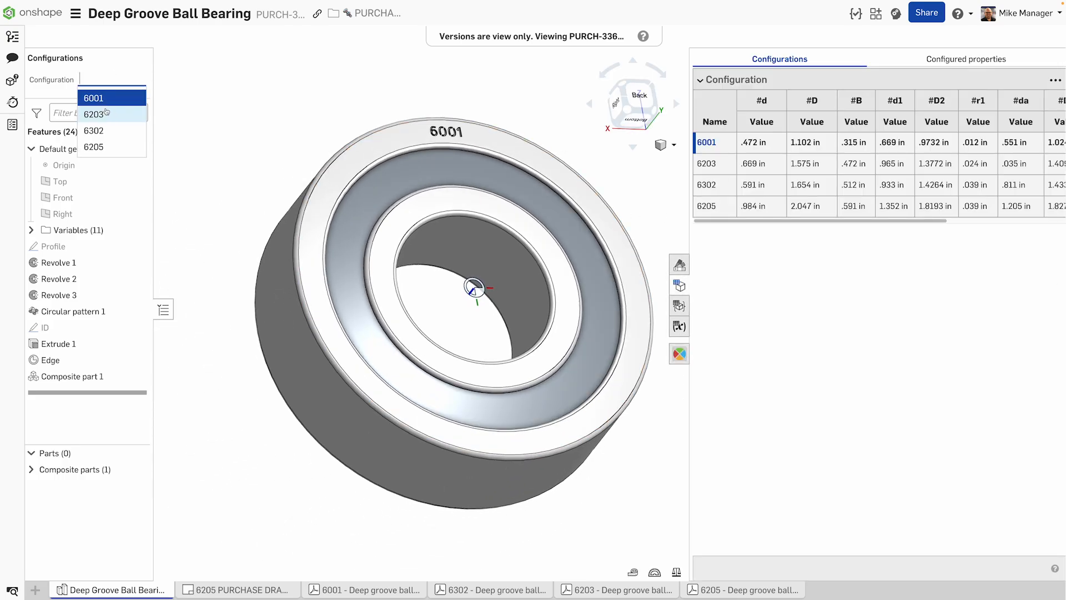
pyautogui.click(93, 113)
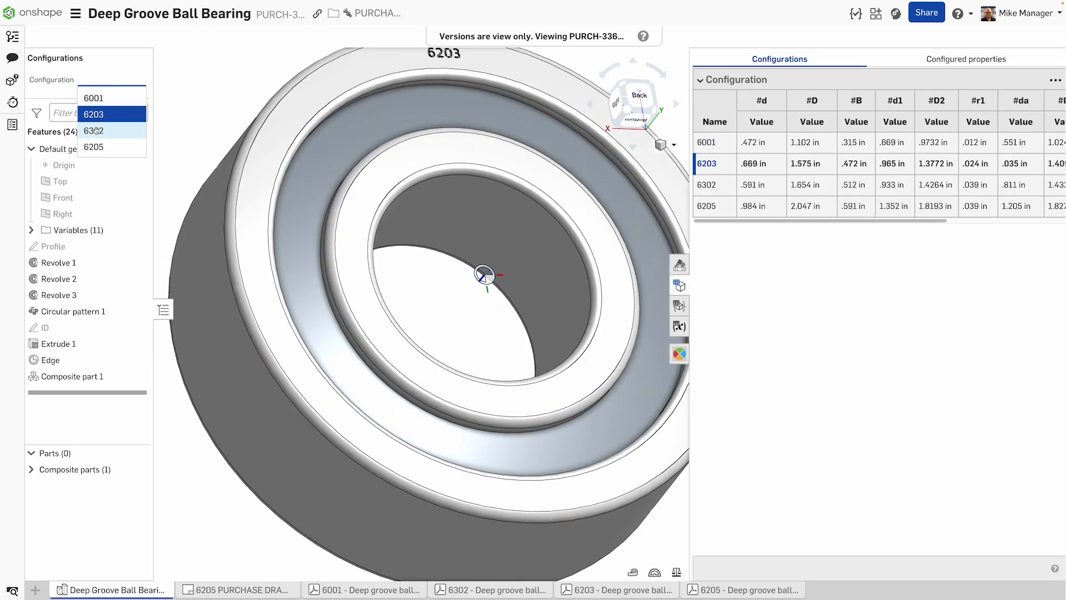
pyautogui.click(93, 131)
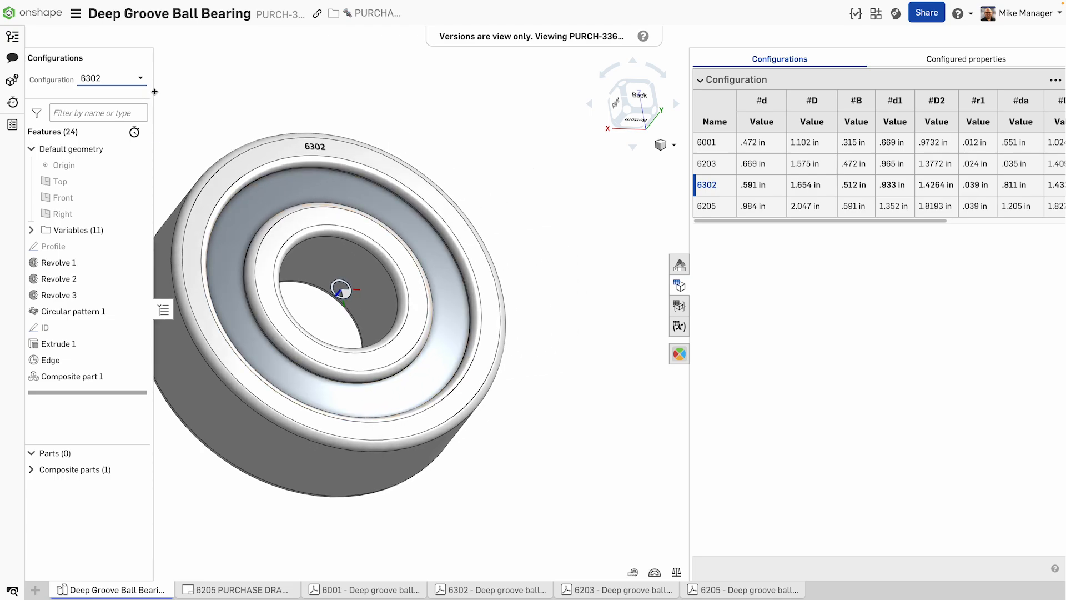